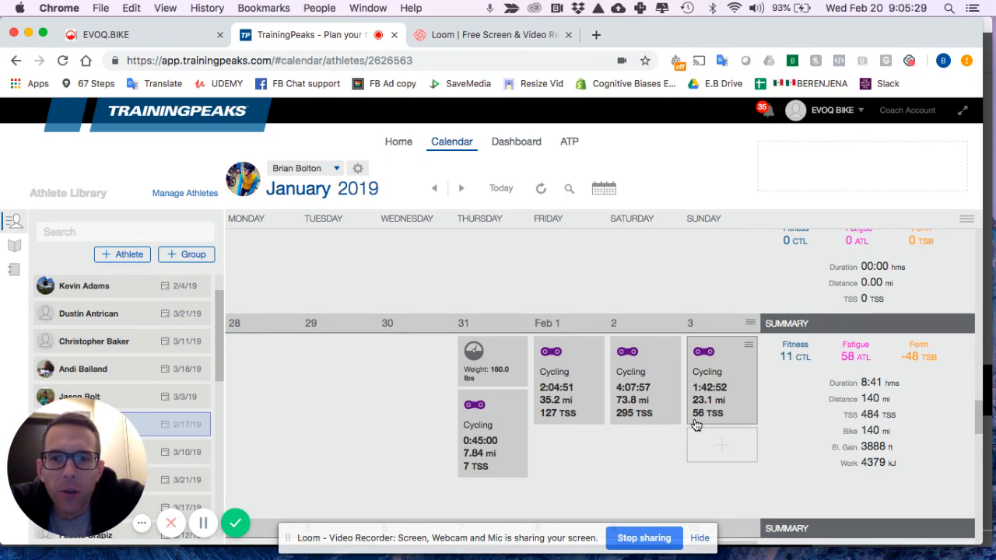
# - Compare the athlete's 90-day PD curve profile against rider category levels, reading values along the curve
pyautogui.scroll(-3)
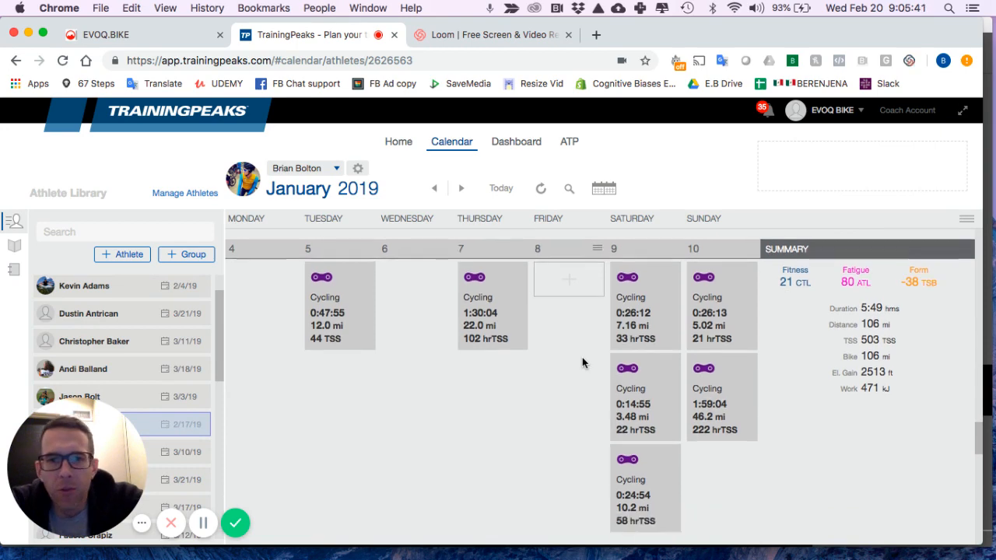
pyautogui.click(461, 189)
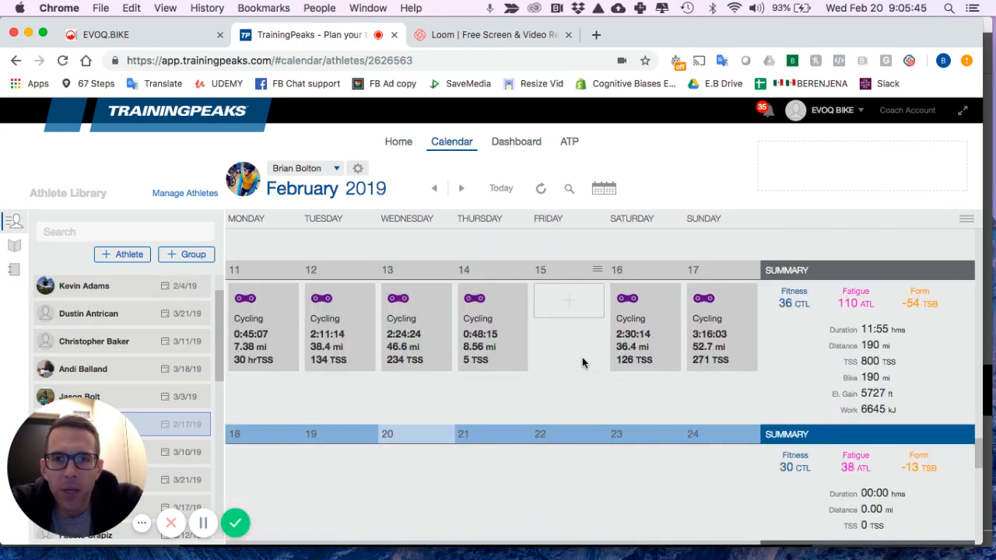
pyautogui.scroll(-3)
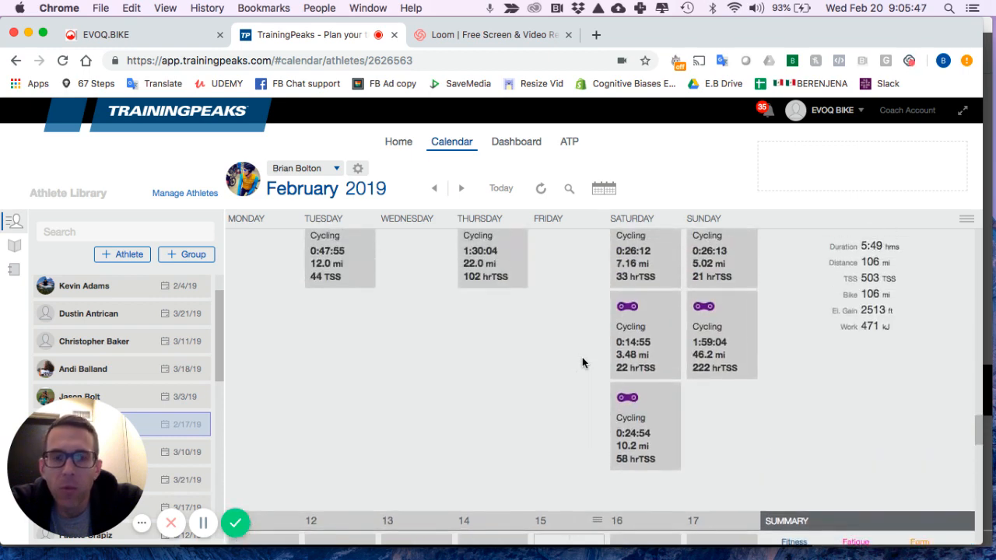
pyautogui.click(434, 188)
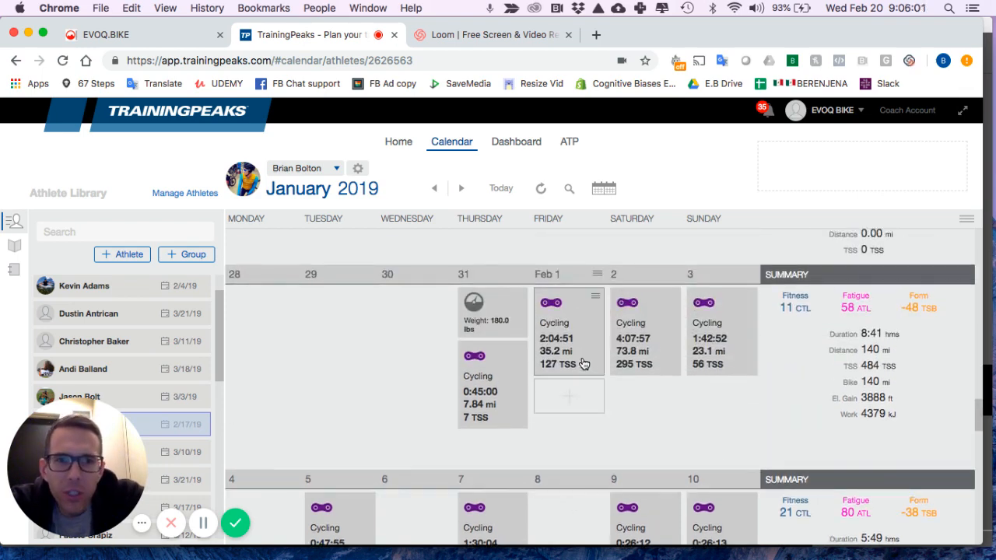
pyautogui.click(461, 189)
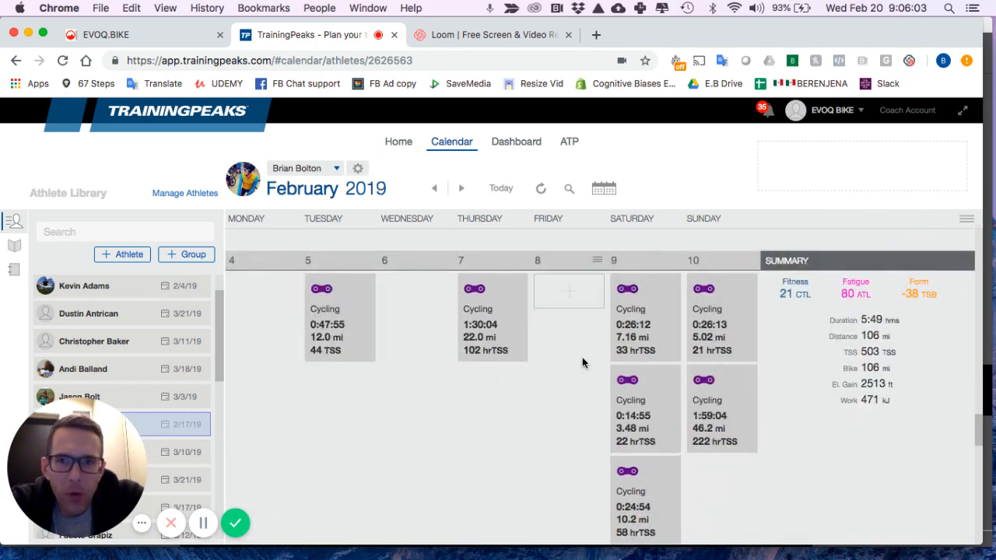
pyautogui.scroll(-3)
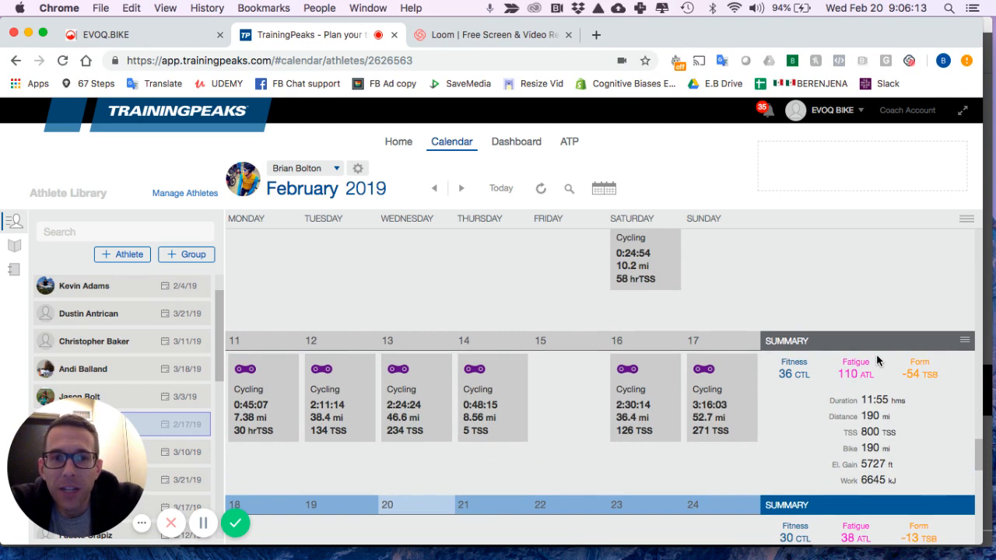
pyautogui.scroll(-3)
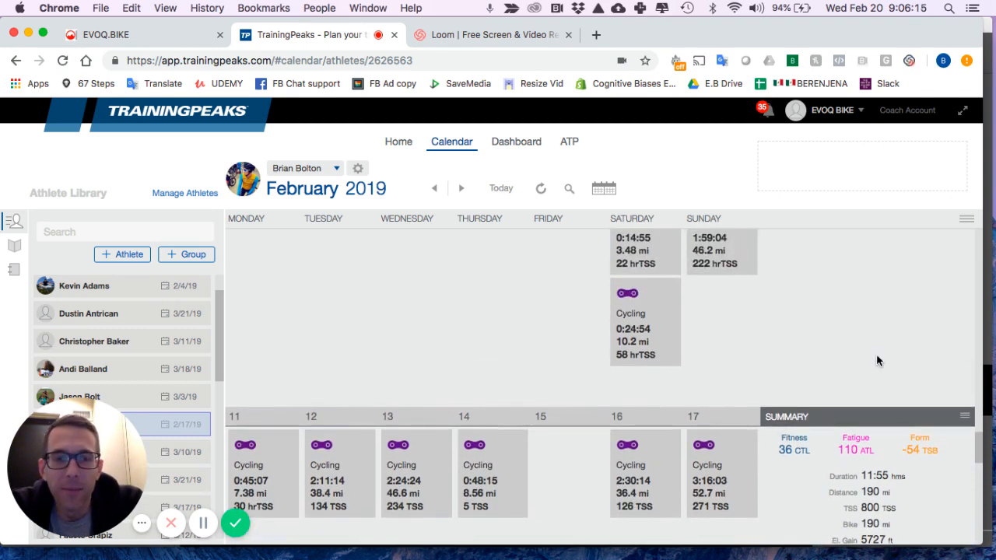
pyautogui.scroll(-3)
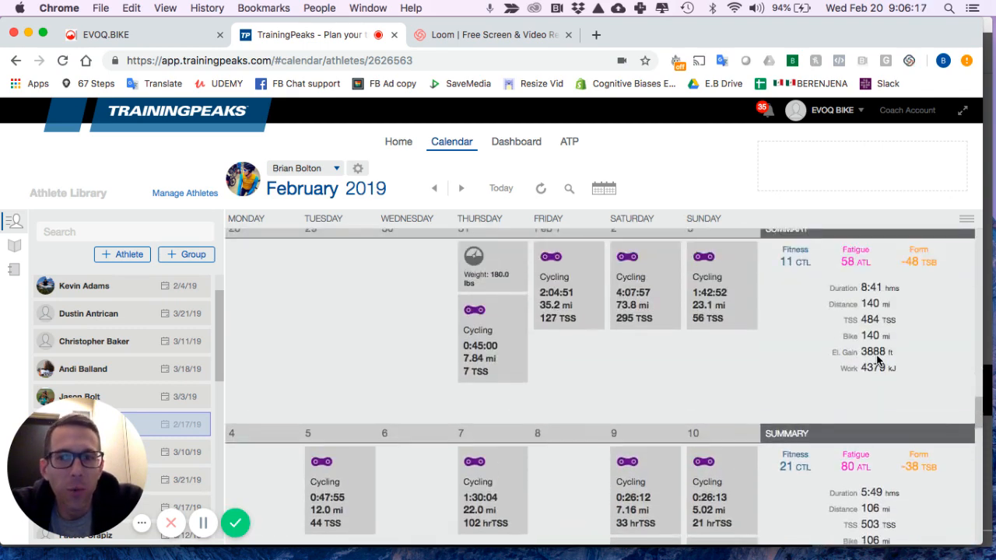
pyautogui.click(434, 189)
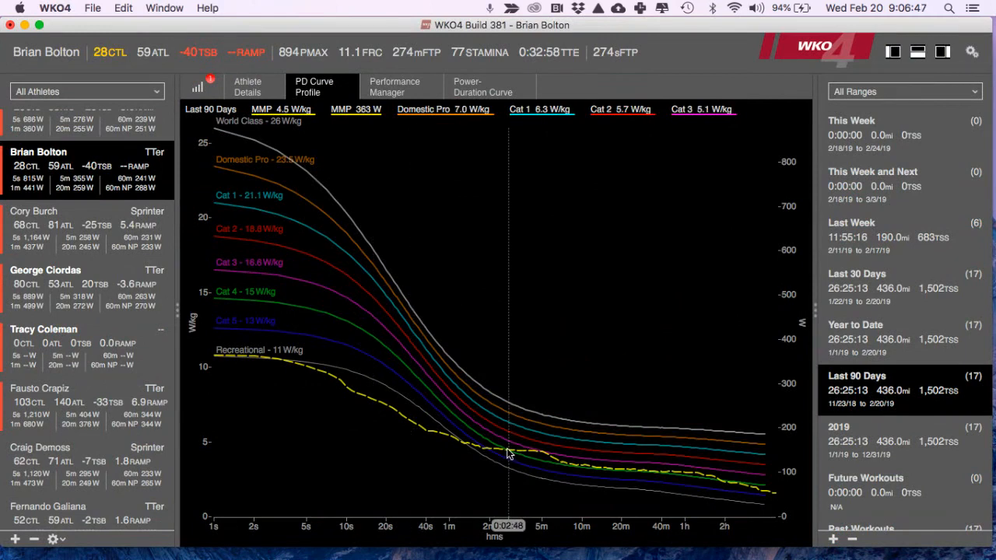
pyautogui.moveTo(293, 314)
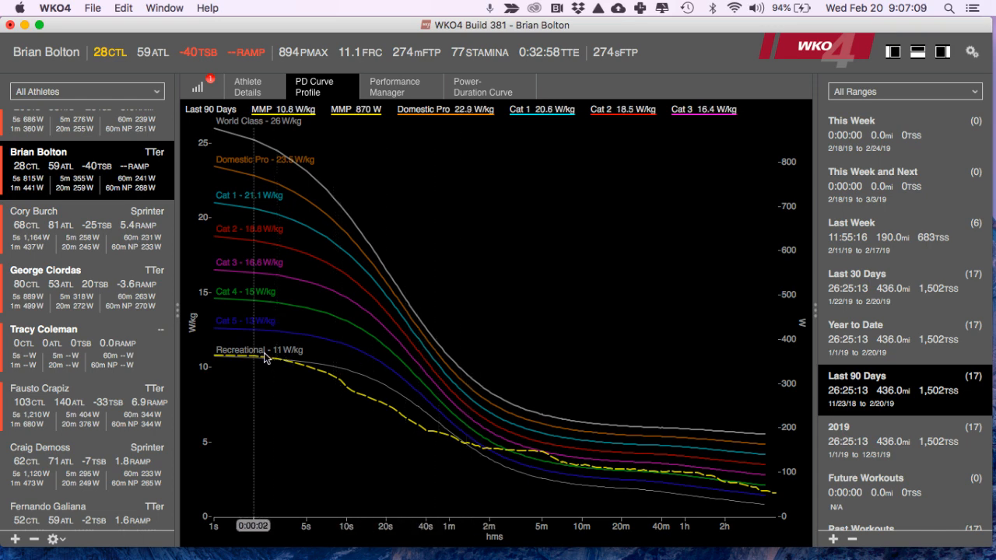
pyautogui.moveTo(515, 458)
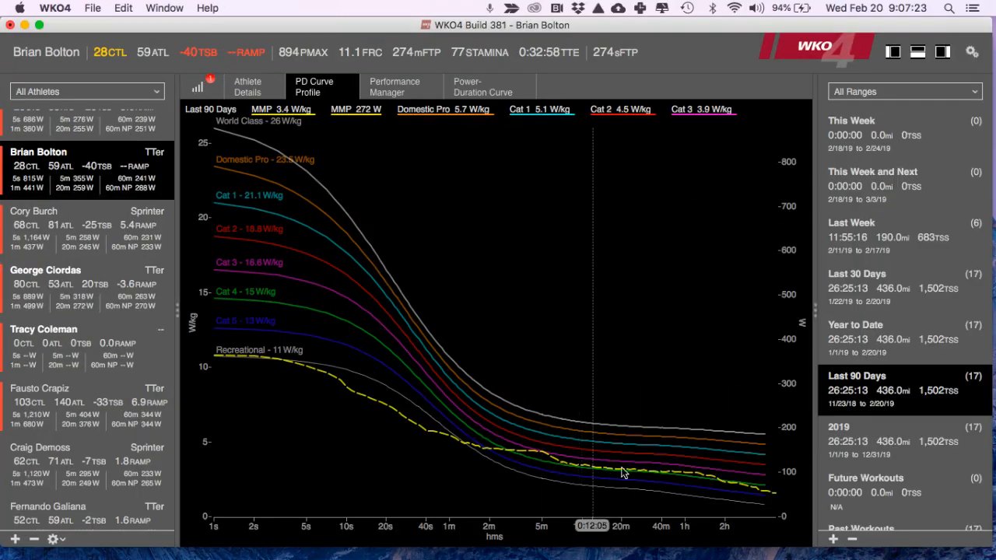
pyautogui.moveTo(698, 486)
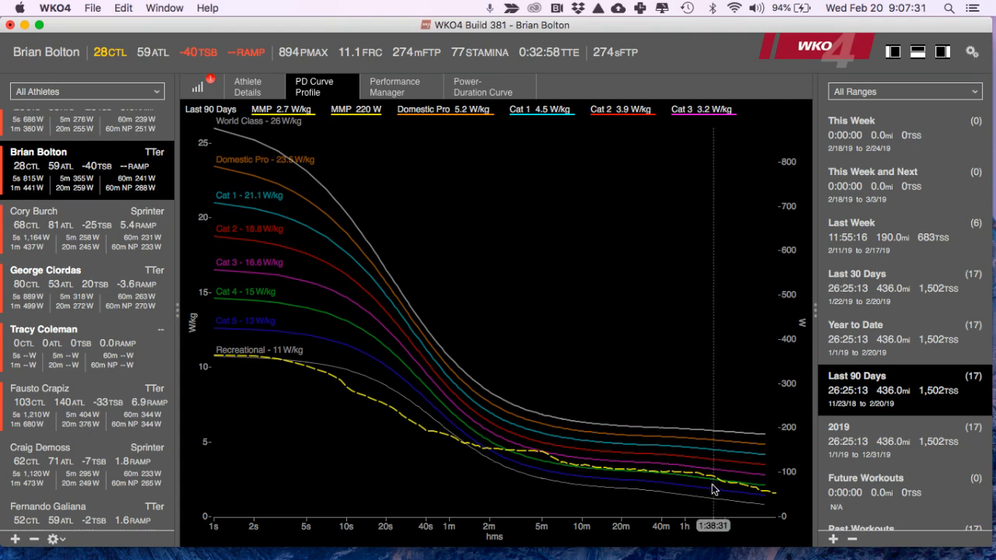
pyautogui.moveTo(653, 477)
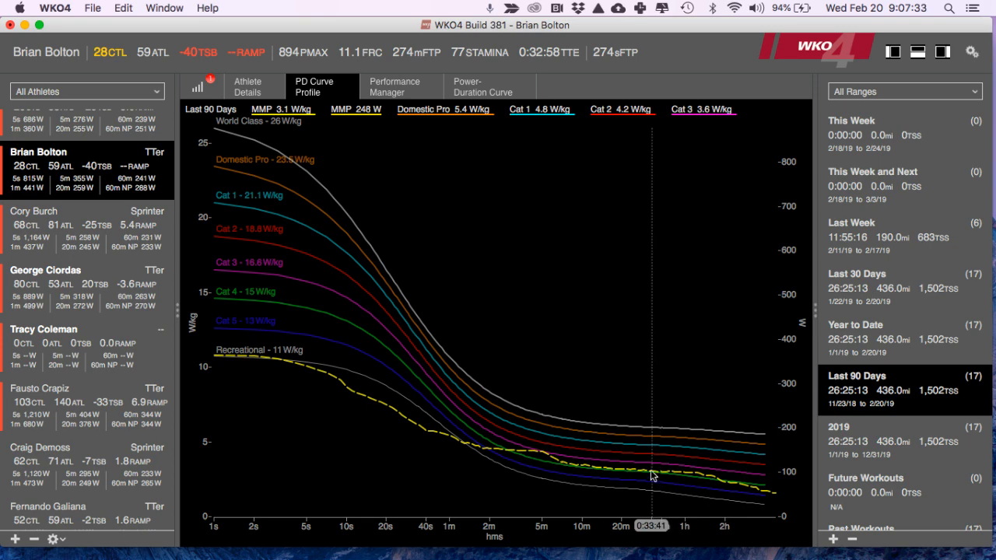
pyautogui.moveTo(676, 491)
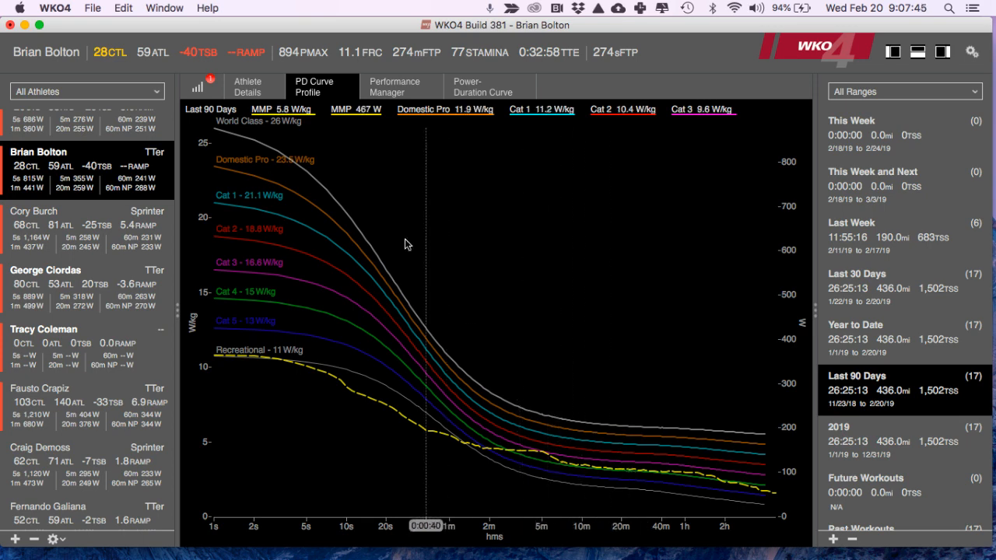
# - Show the last-90-days power-duration curve with measured power tracked against modeled power
pyautogui.click(482, 88)
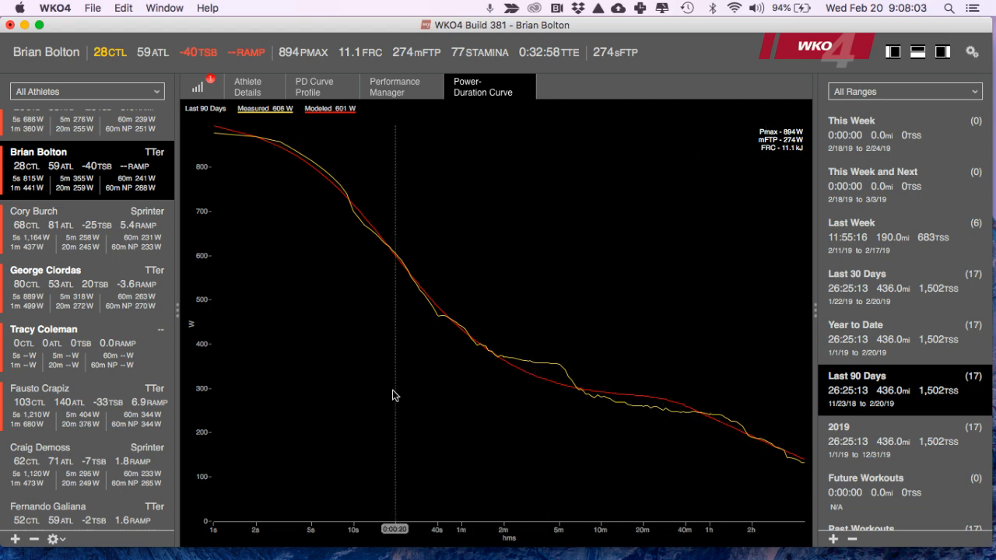
pyautogui.moveTo(473, 364)
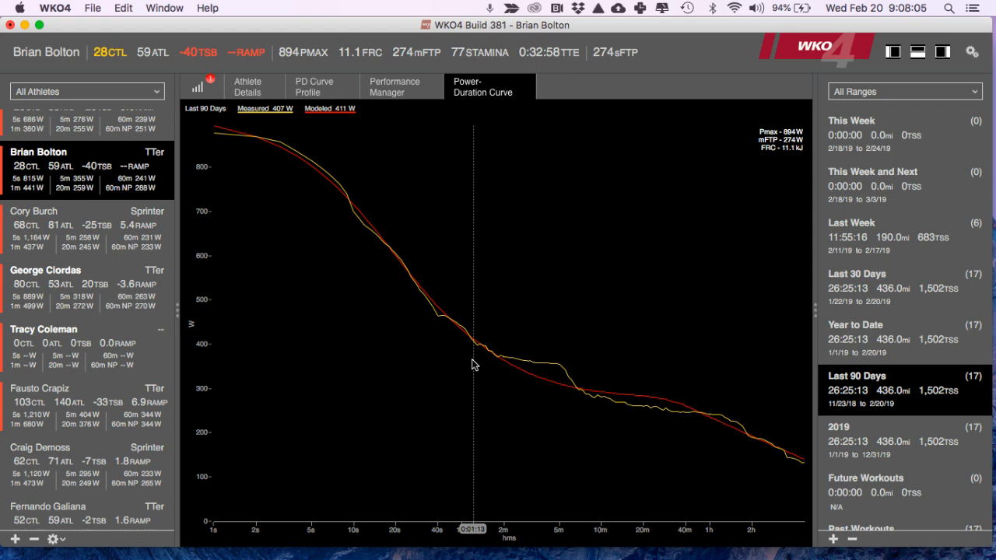
pyautogui.moveTo(305, 224)
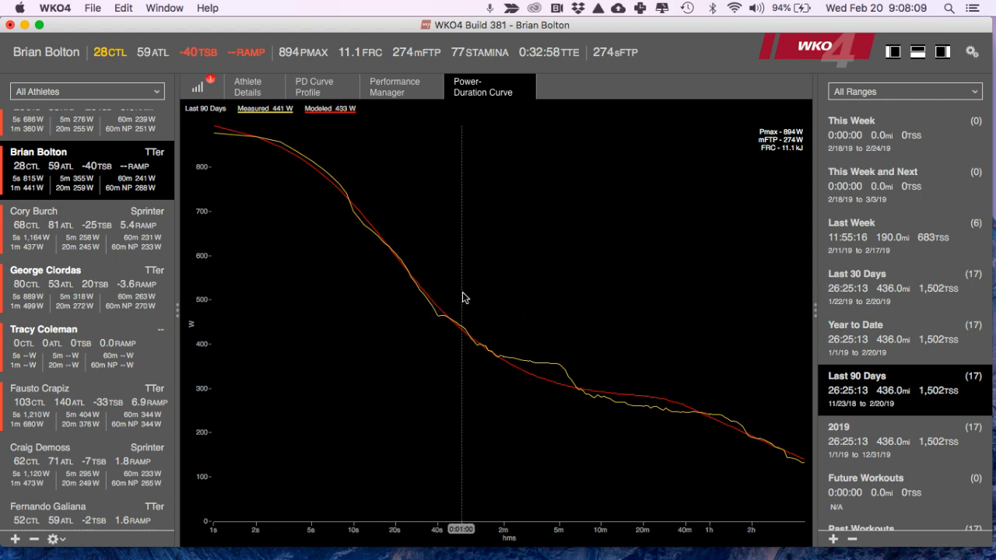
pyautogui.moveTo(545, 352)
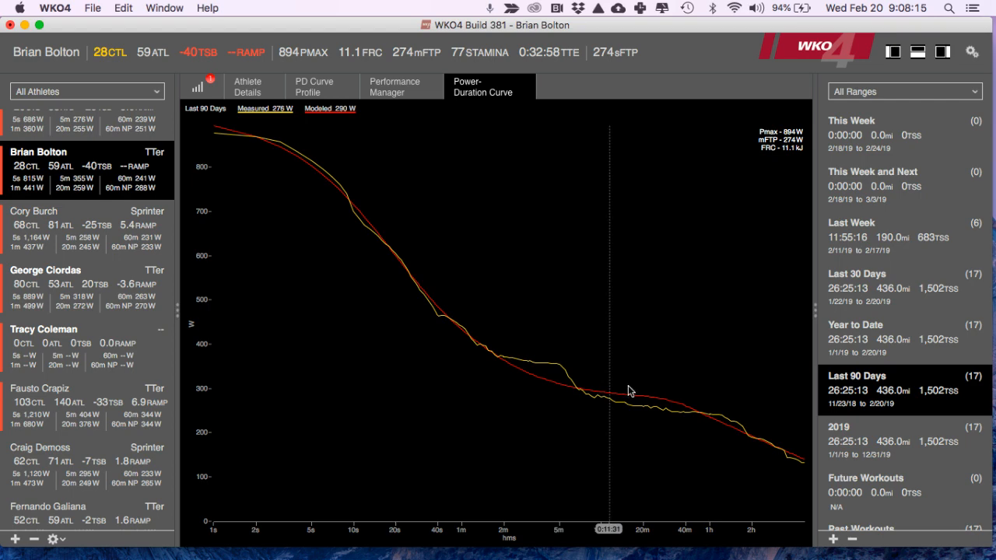
pyautogui.moveTo(646, 402)
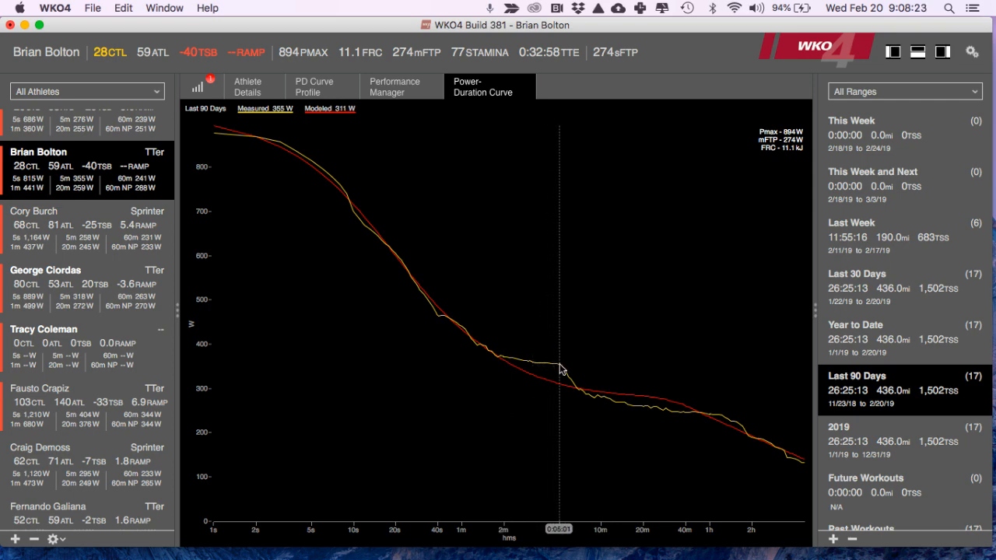
pyautogui.moveTo(588, 386)
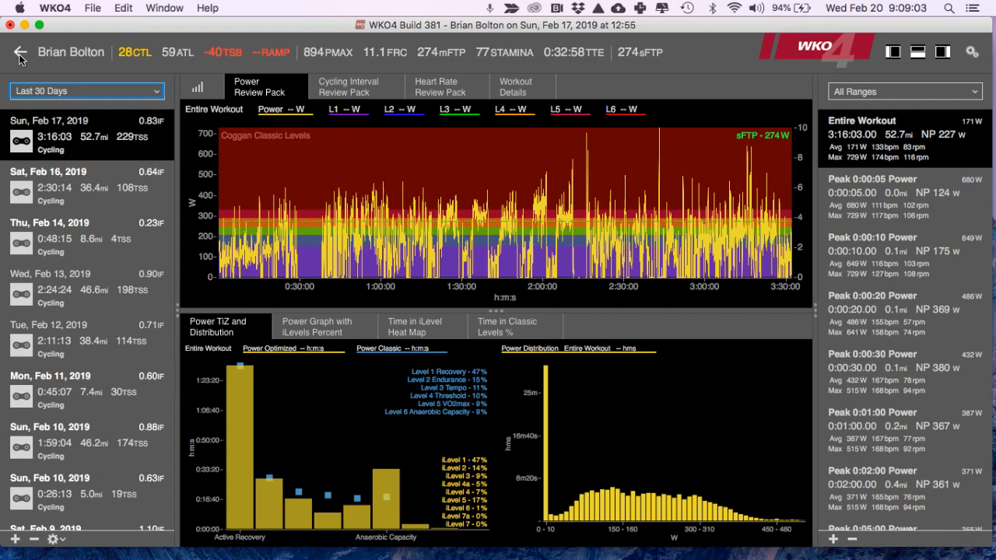
# - Close the Feb 17 ride's power review pack and return to the athlete's power-duration curve
pyautogui.click(18, 53)
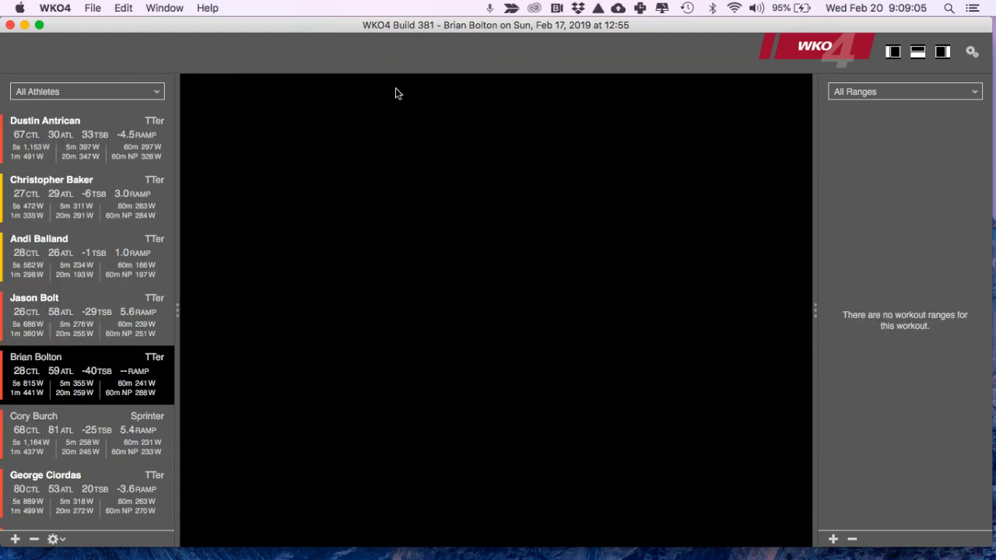
pyautogui.click(36, 357)
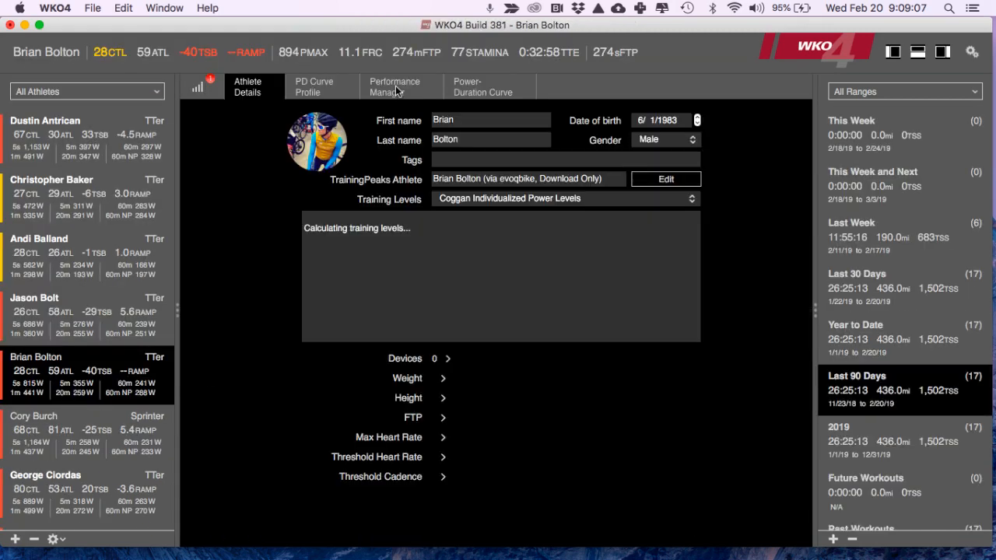
pyautogui.click(482, 87)
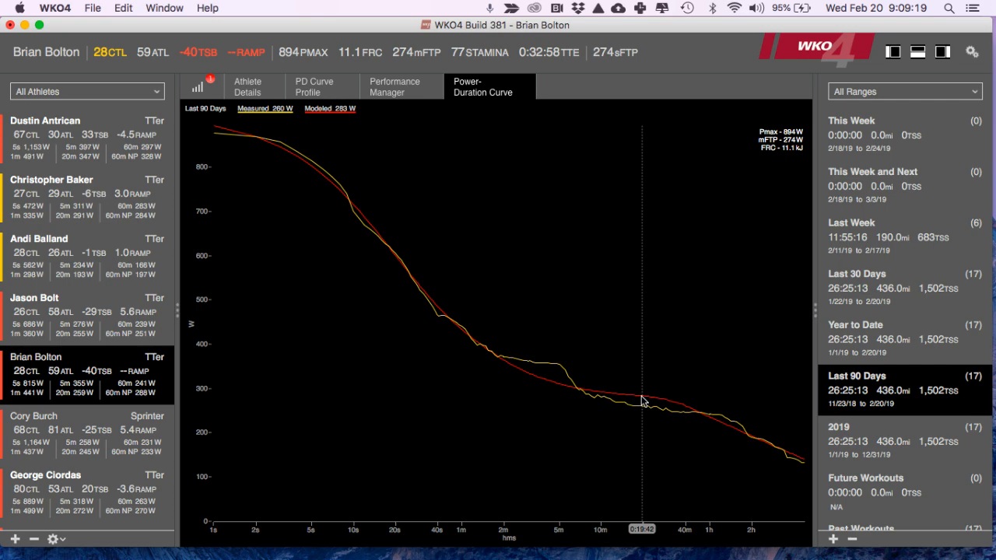
pyautogui.moveTo(638, 406)
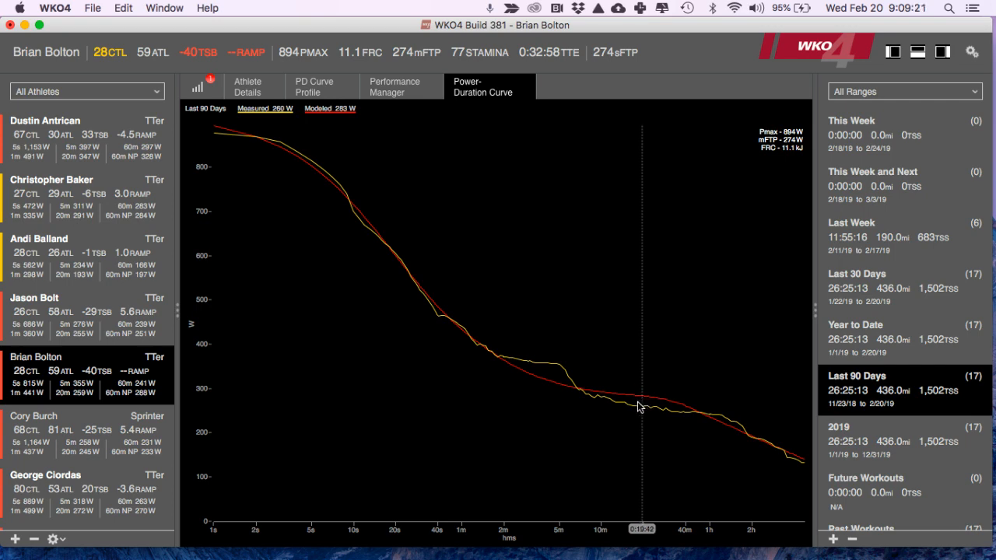
pyautogui.moveTo(677, 408)
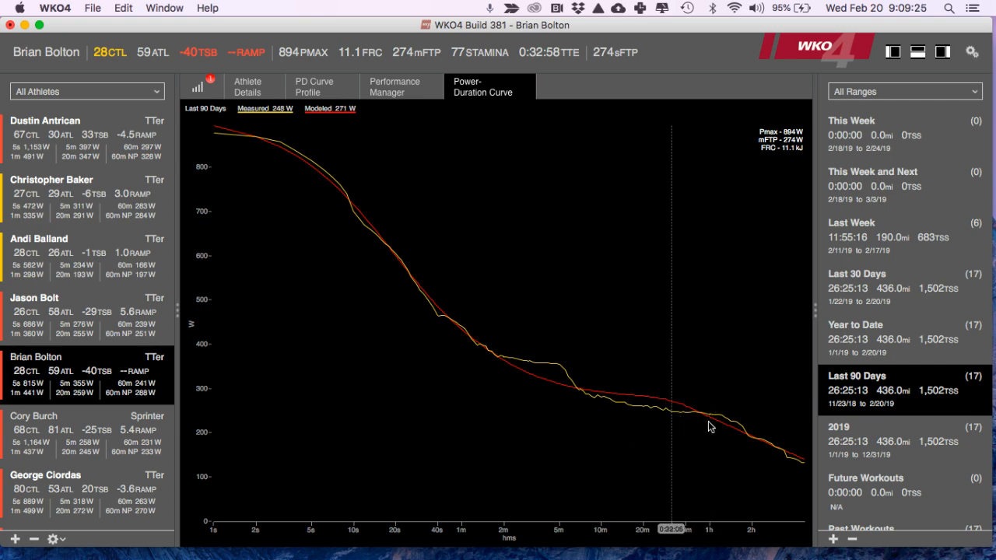
pyautogui.moveTo(652, 407)
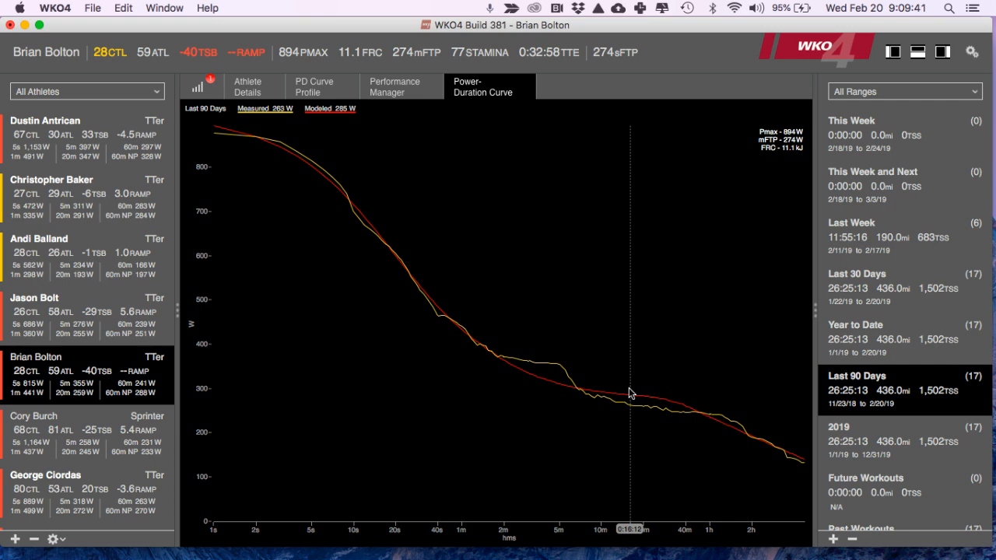
pyautogui.moveTo(632, 392)
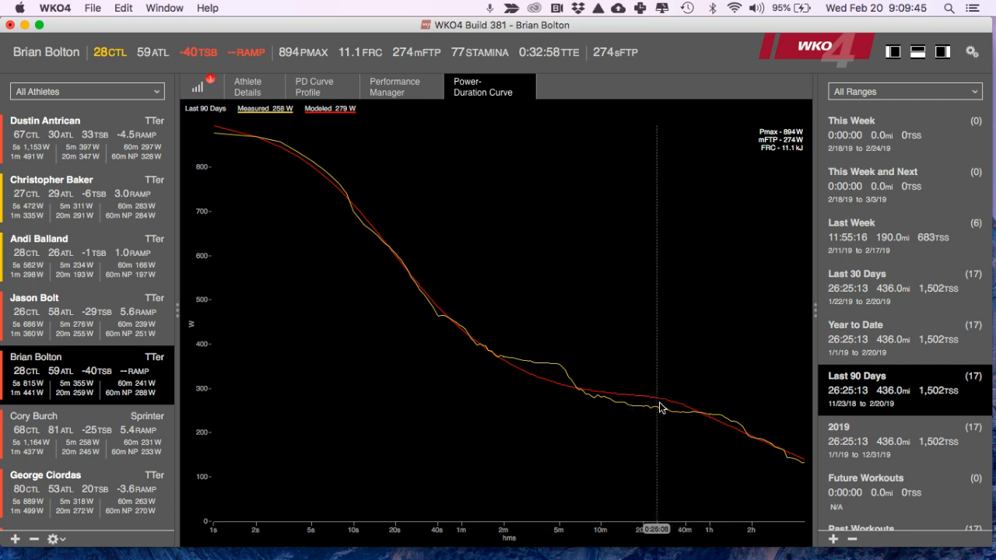
pyautogui.moveTo(704, 408)
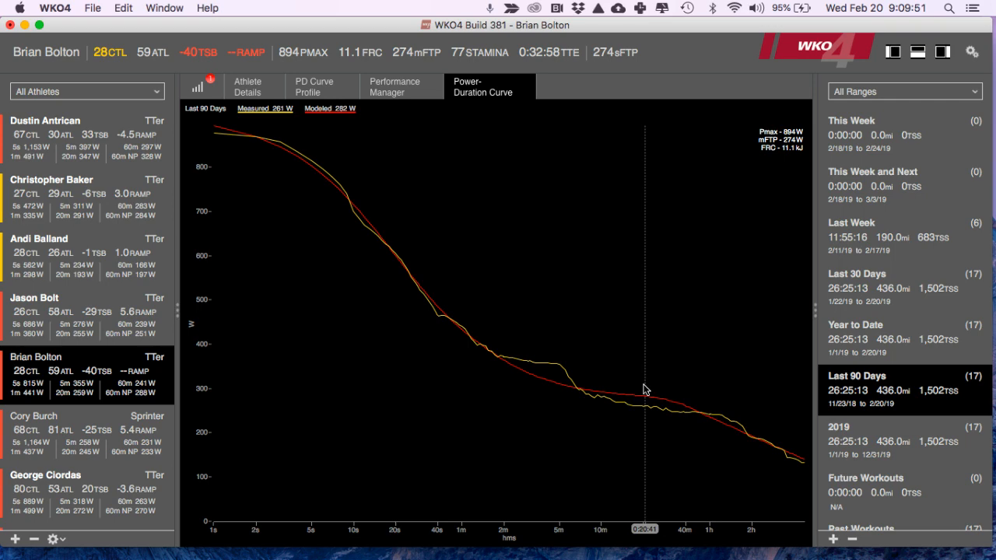
pyautogui.moveTo(638, 393)
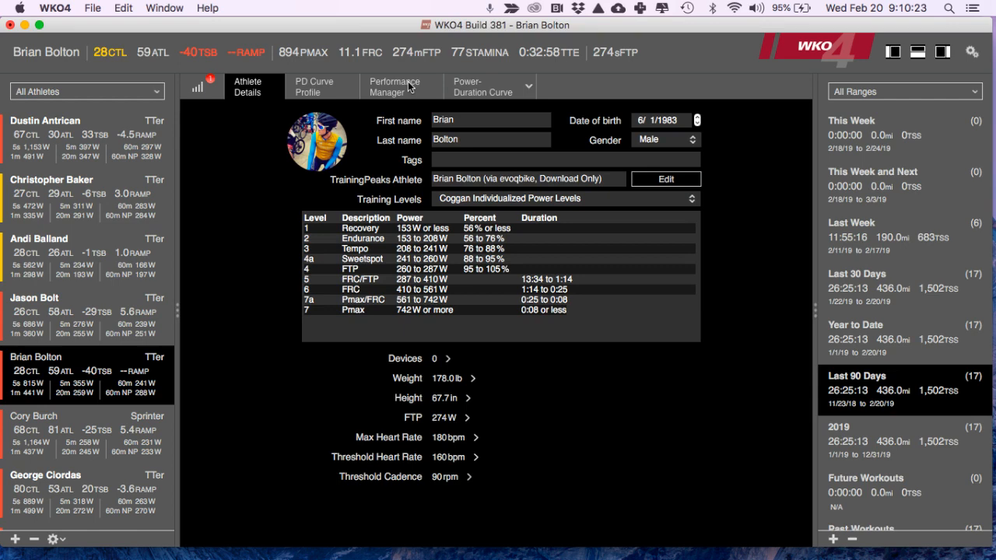
# - Show the Performance Manager fitness, fatigue and form chart limited to the last 30 days
pyautogui.click(395, 88)
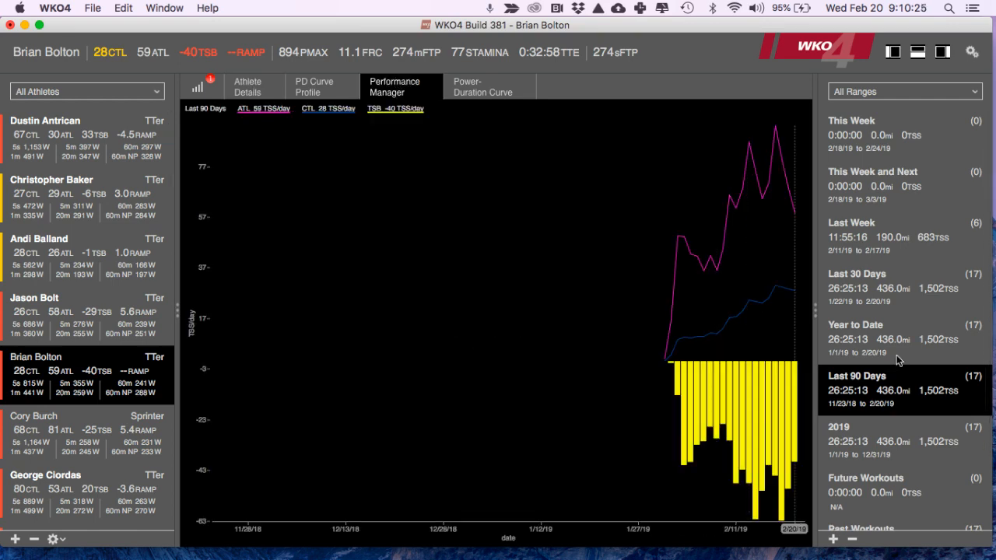
pyautogui.moveTo(707, 249)
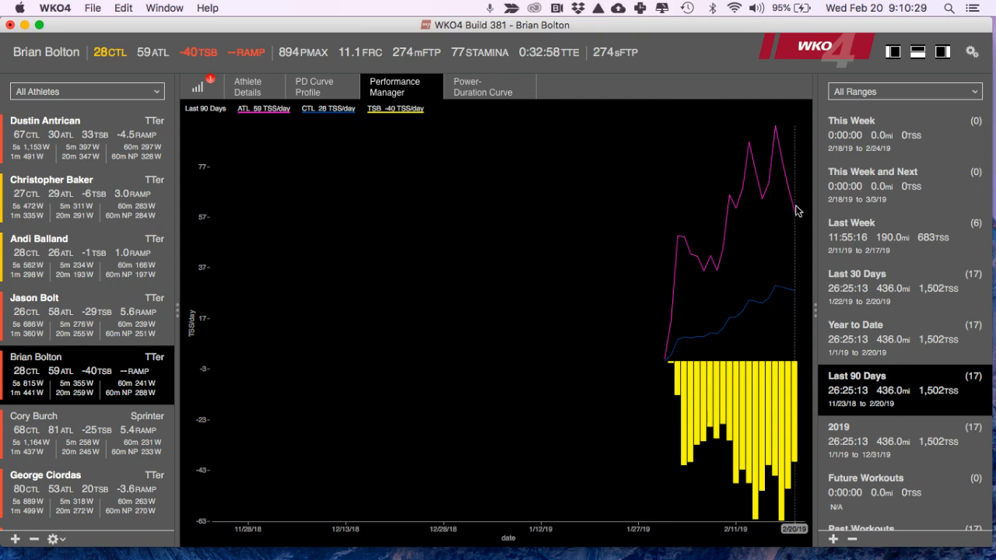
pyautogui.moveTo(878, 288)
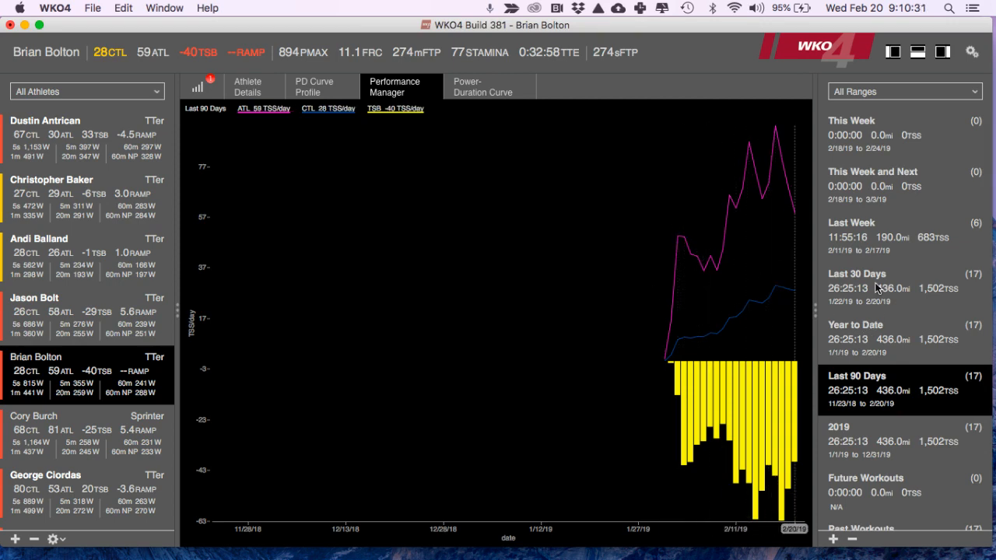
pyautogui.click(857, 274)
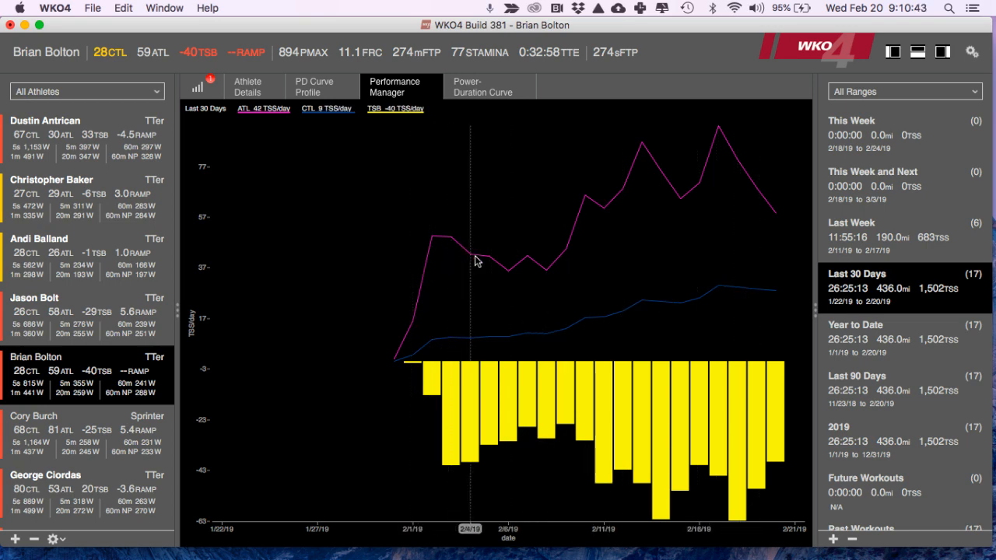
pyautogui.moveTo(744, 174)
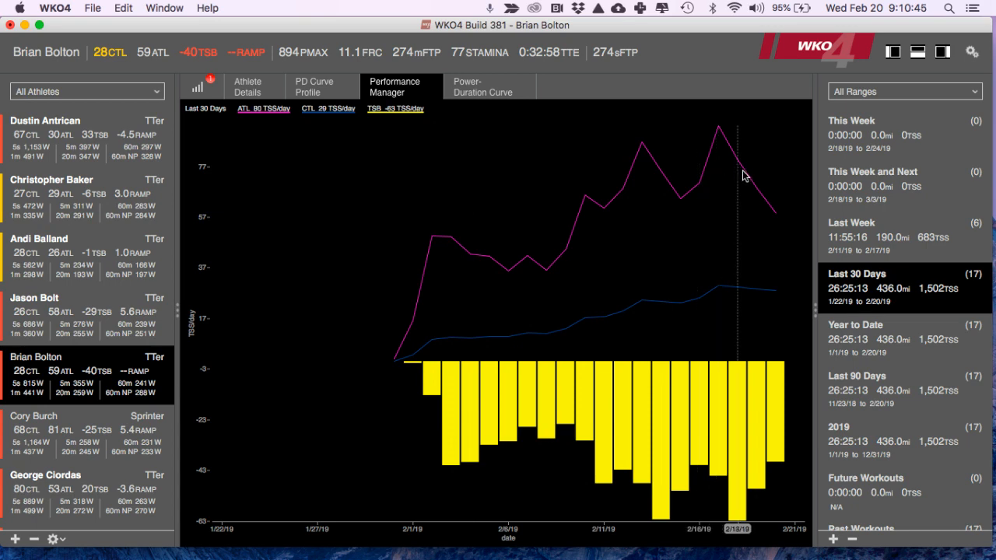
pyautogui.moveTo(769, 311)
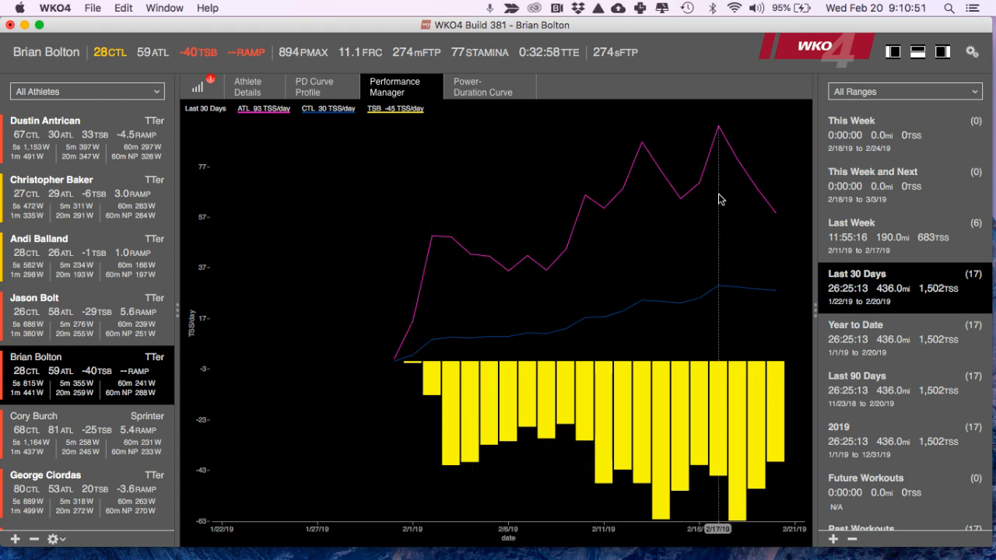
pyautogui.moveTo(623, 209)
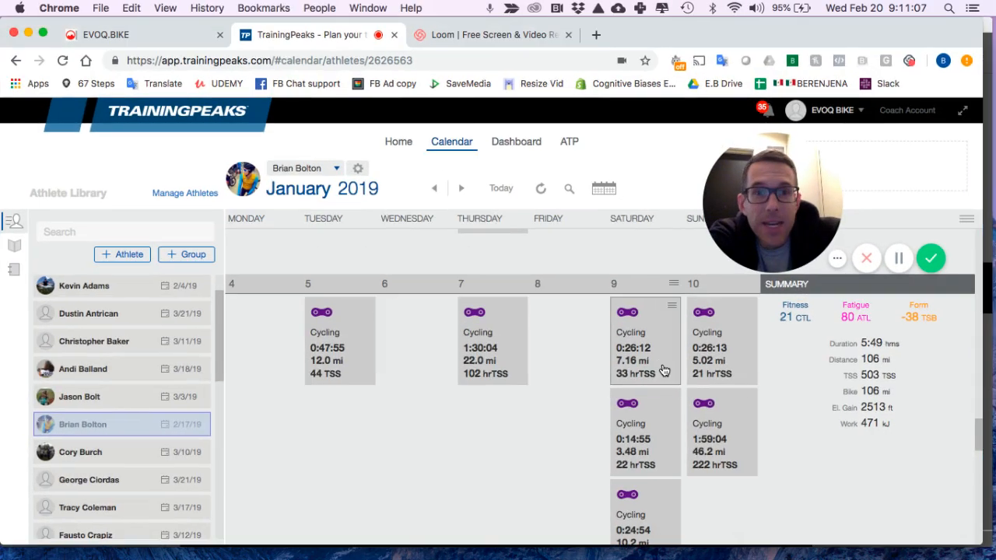
# - Scroll the TrainingPeaks January 2019 calendar to review weekly workouts and fitness/fatigue summaries
pyautogui.scroll(-3)
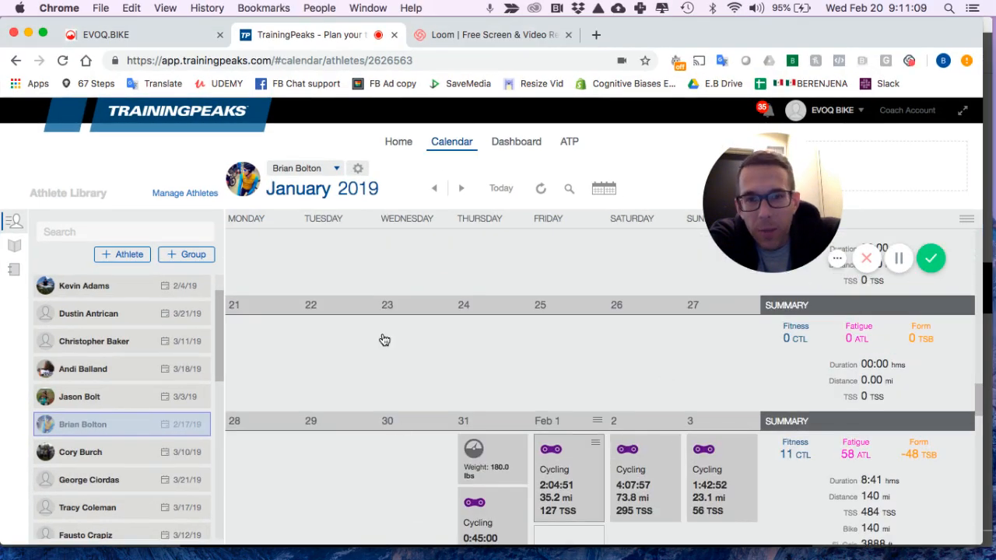
pyautogui.scroll(-3)
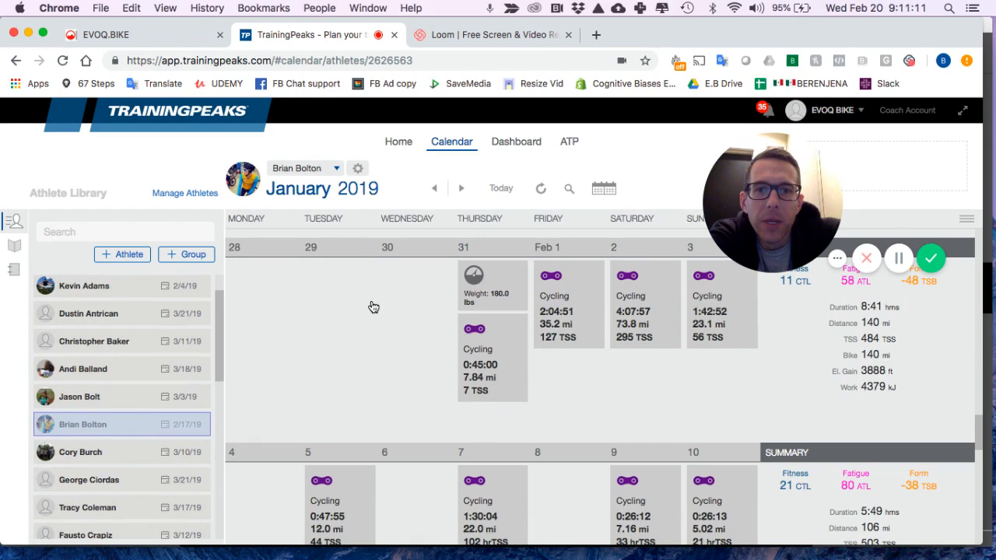
pyautogui.scroll(-3)
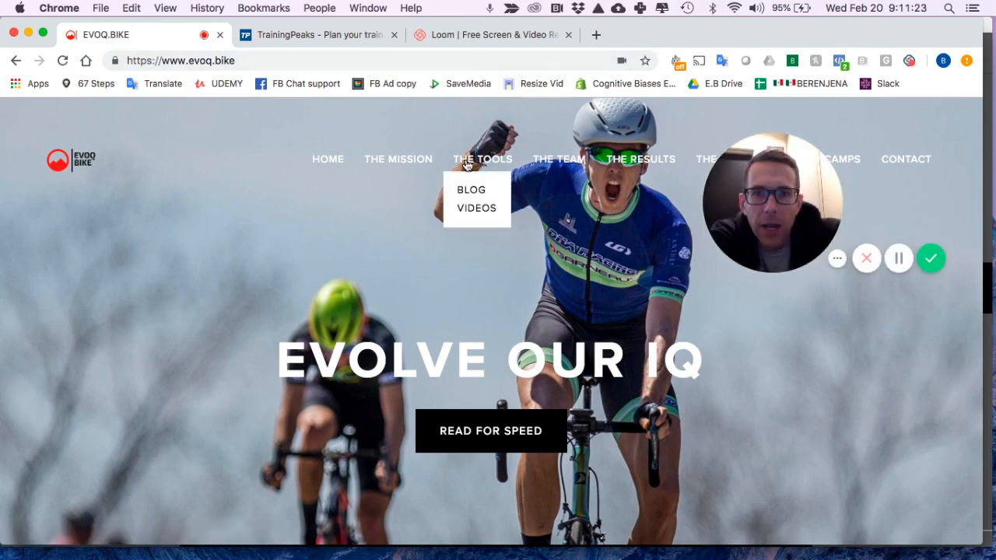
pyautogui.moveTo(470, 193)
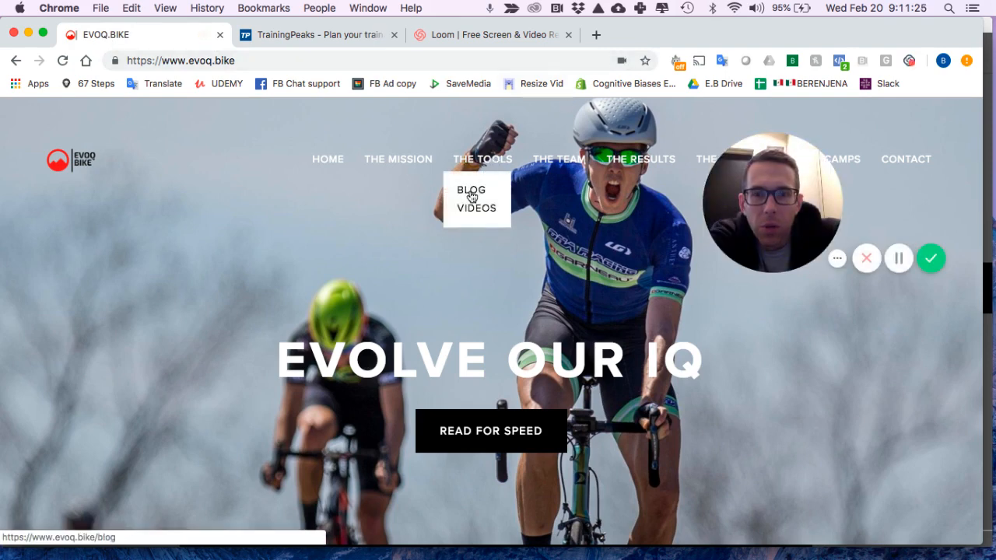
# - Browse the EVOQ.BIKE blog's recent posts, including the obsessing-over-CTL article, then return to WKO4
pyautogui.click(470, 190)
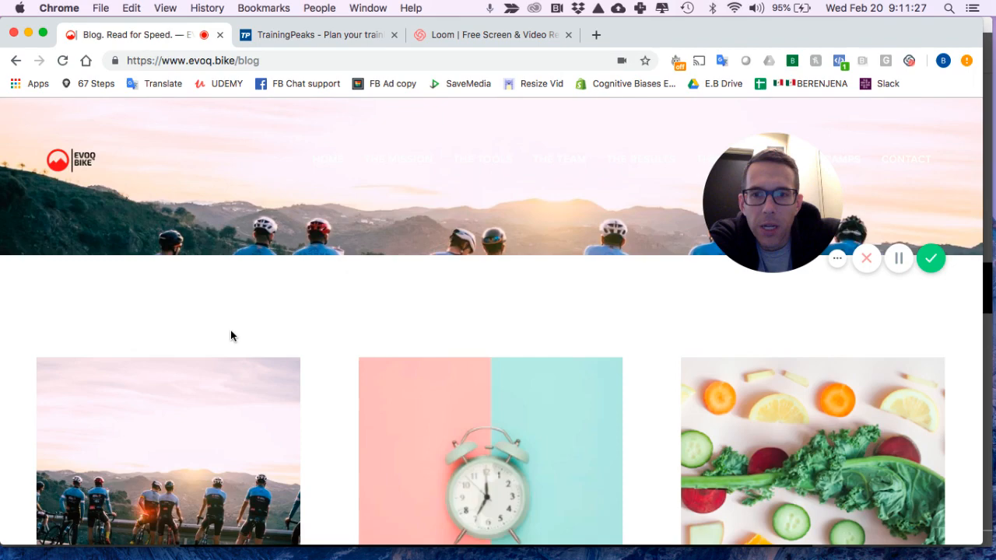
pyautogui.scroll(-3)
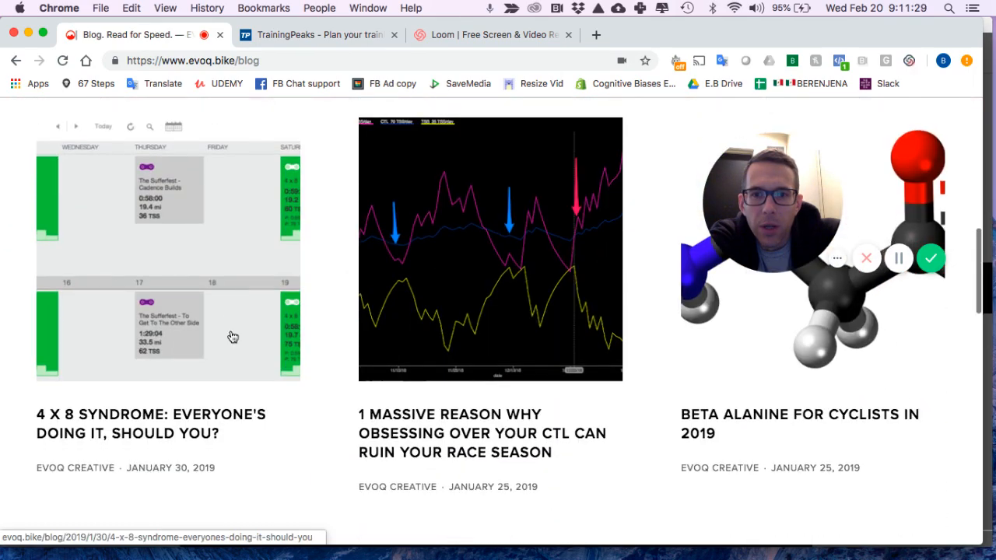
pyautogui.scroll(-3)
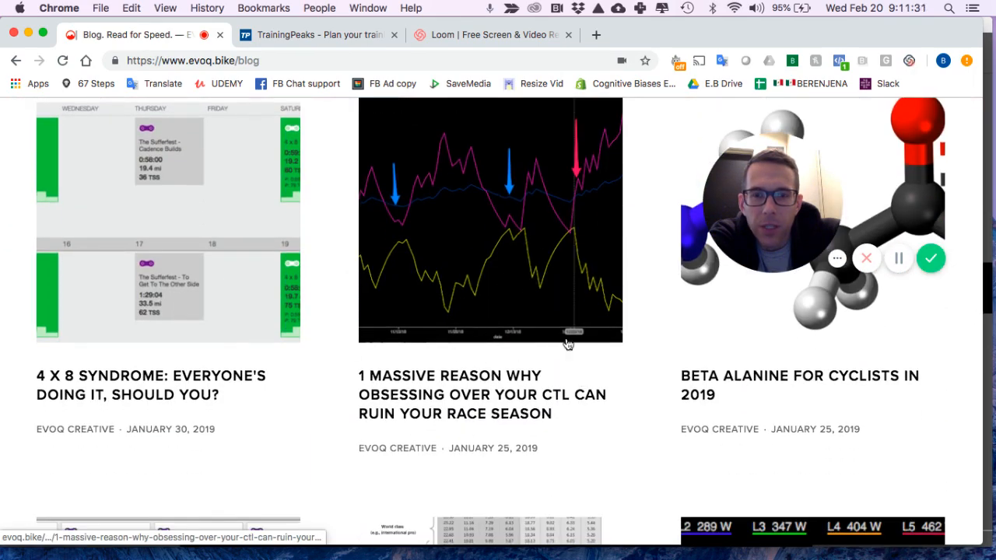
pyautogui.moveTo(464, 294)
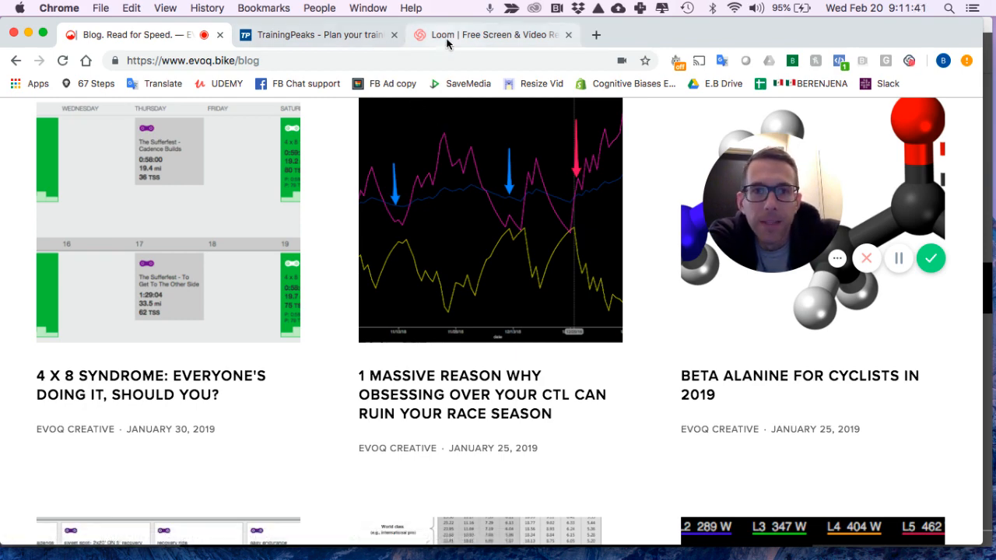
pyautogui.click(319, 34)
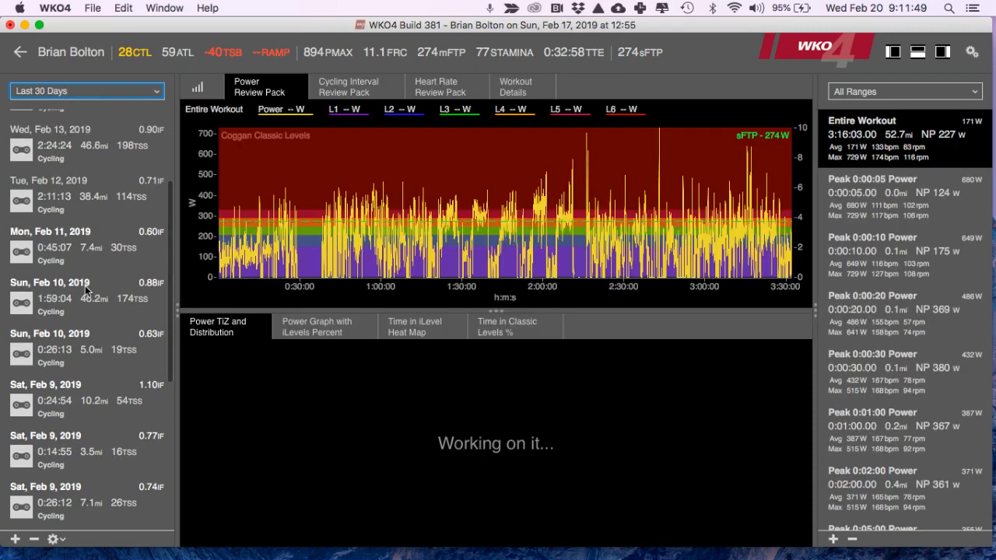
# - Load the Tue, Feb 5, 2019 ride's power review pack from the workout list
pyautogui.scroll(-3)
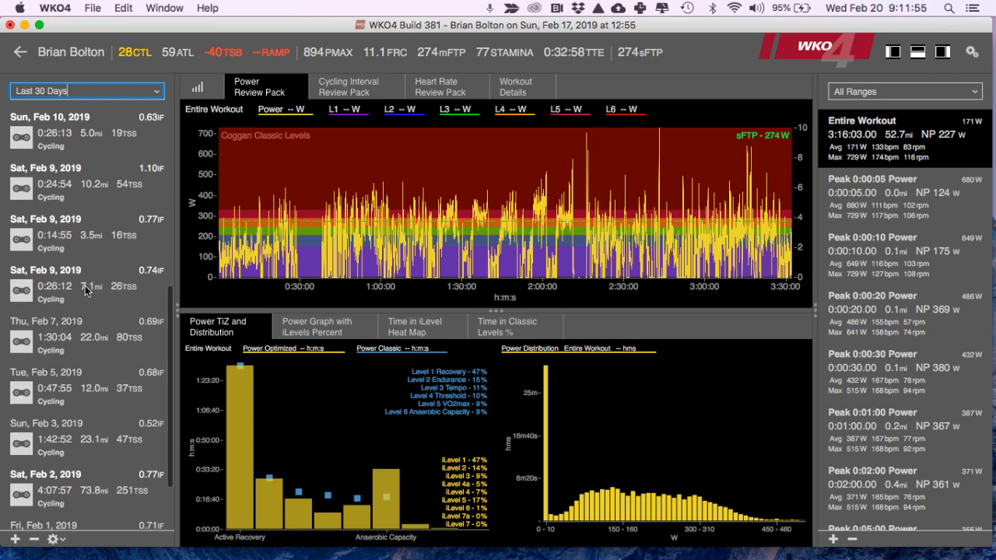
pyautogui.scroll(-3)
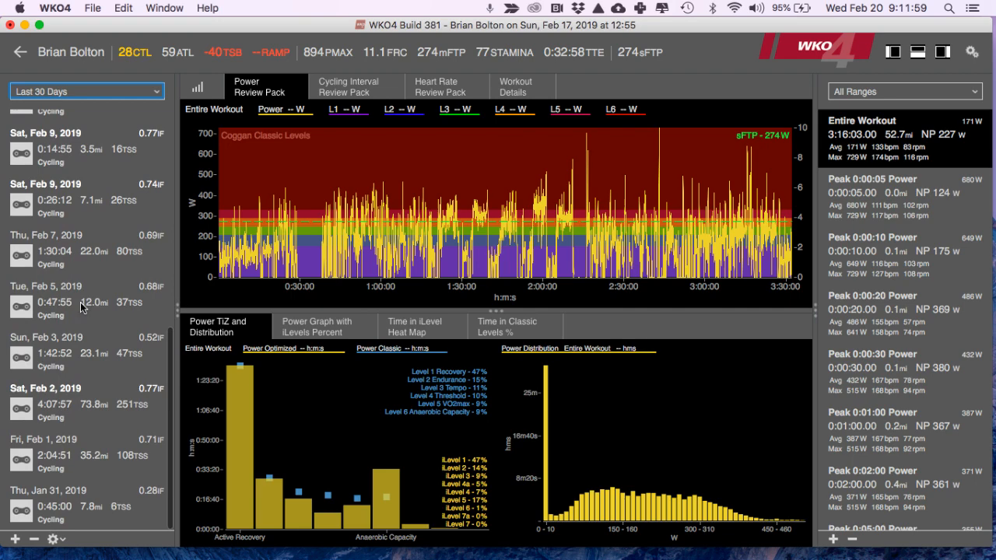
pyautogui.click(78, 302)
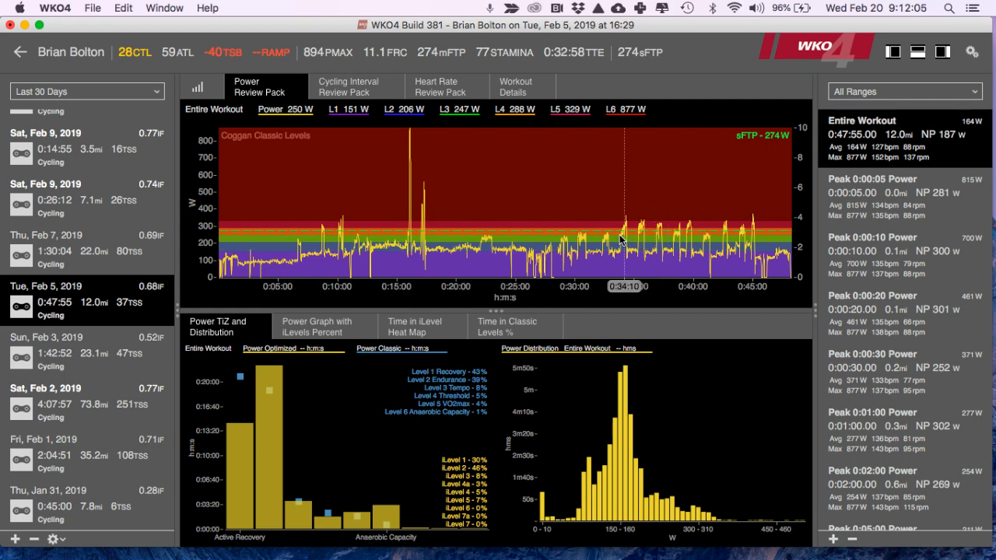
pyautogui.moveTo(623, 242)
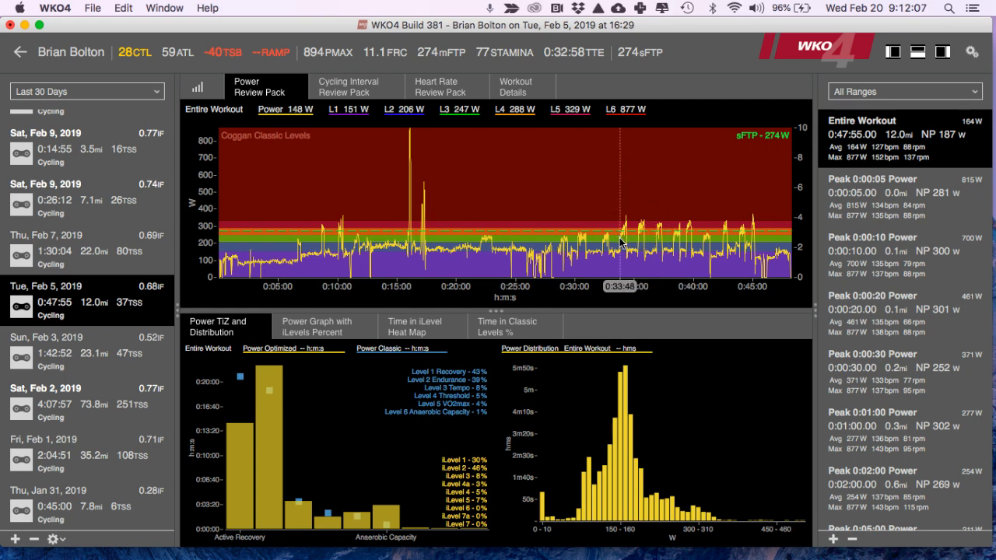
pyautogui.moveTo(626, 248)
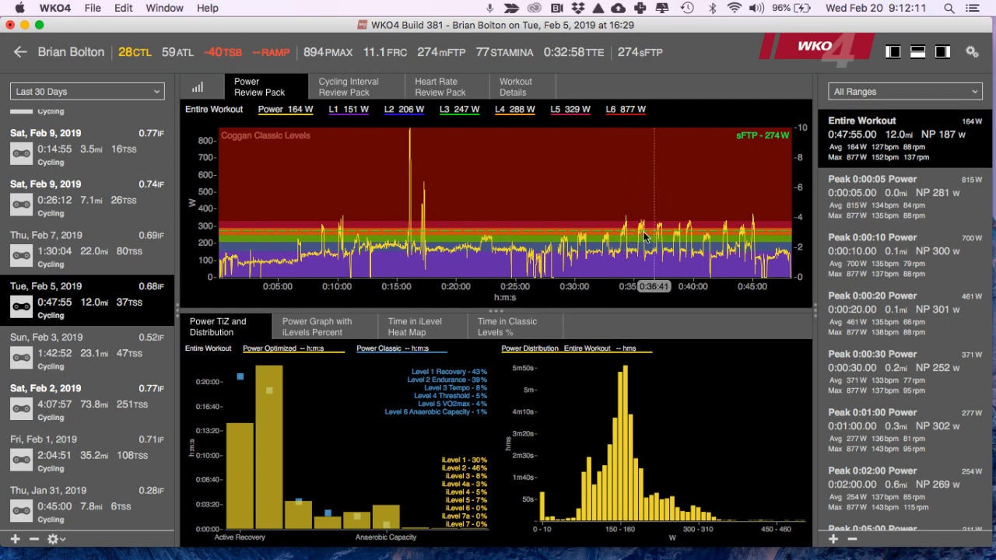
pyautogui.moveTo(663, 240)
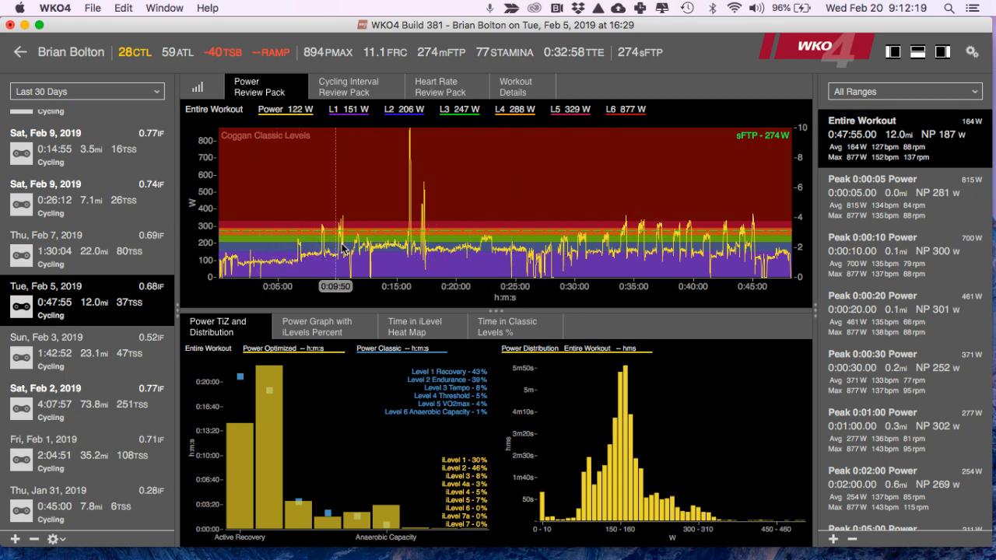
pyautogui.moveTo(435, 247)
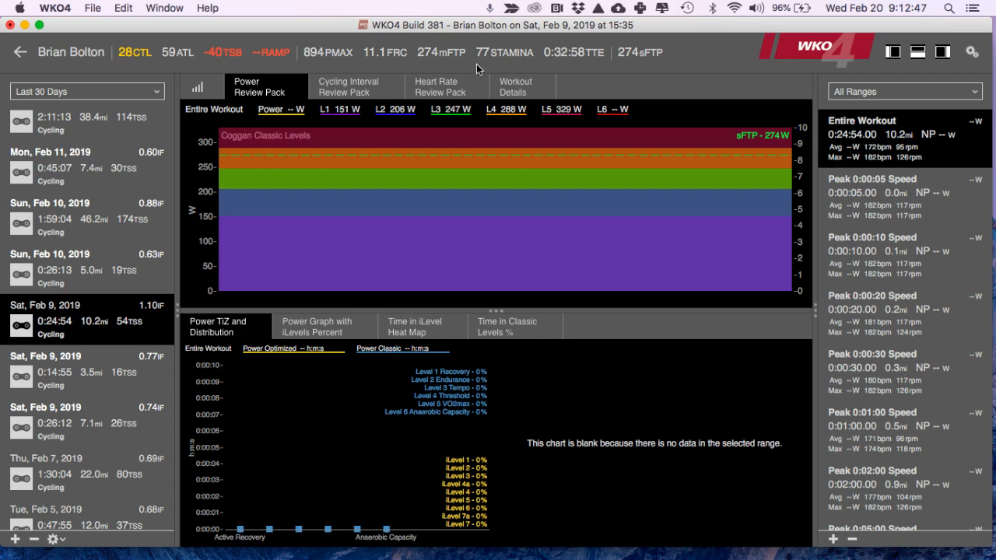
# - Scroll through the February rides and load the Sun, Feb 10, 2019 1:59:04 ride's power review
pyautogui.scroll(-3)
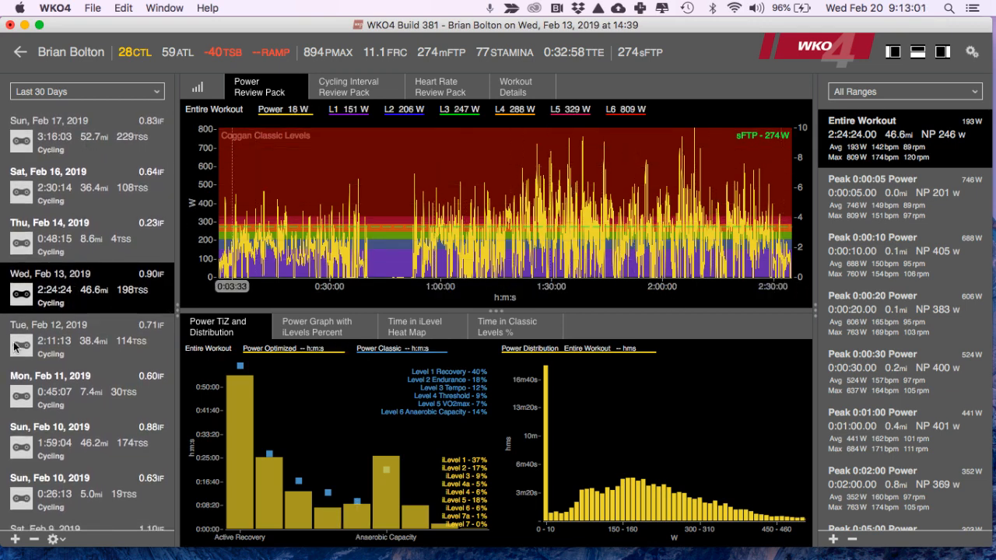
pyautogui.scroll(-3)
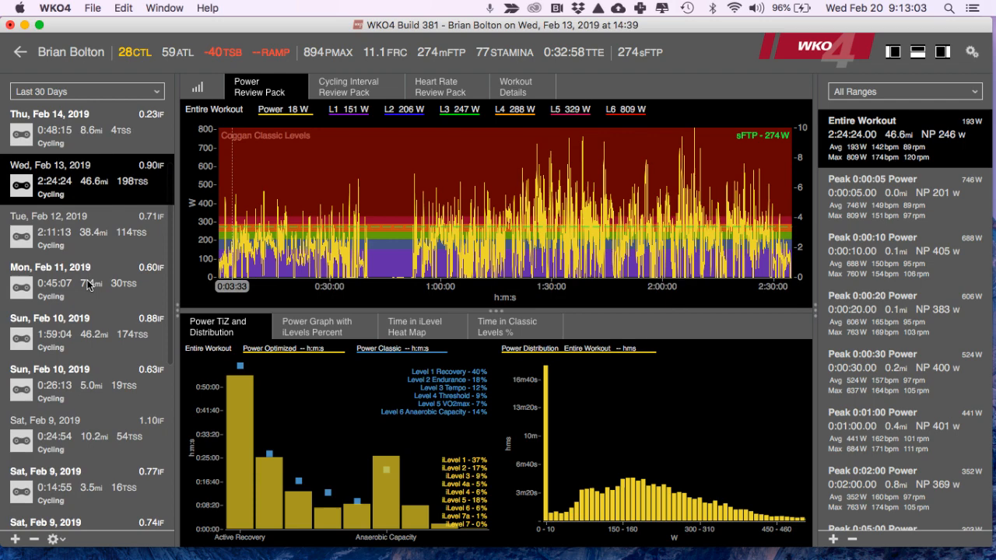
pyautogui.moveTo(93, 227)
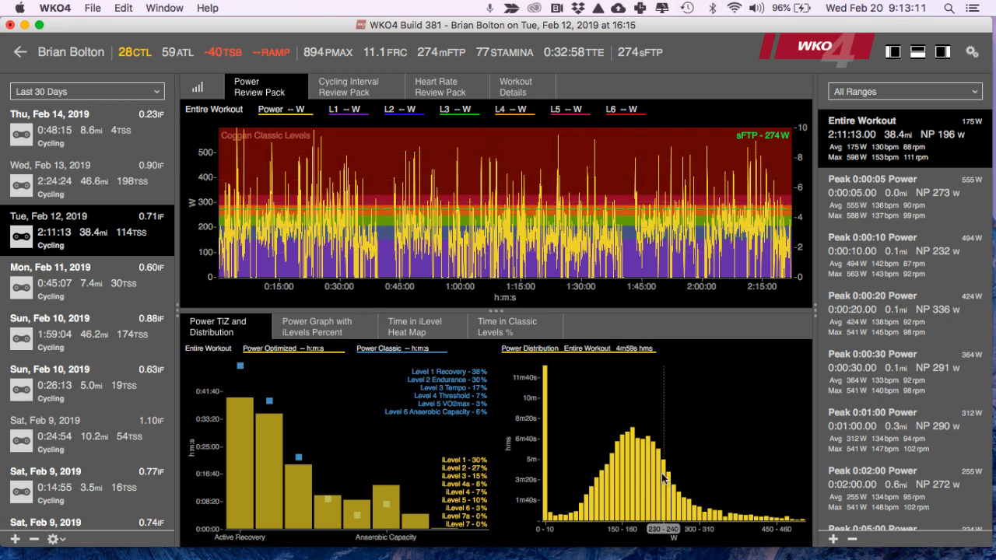
pyautogui.moveTo(660, 466)
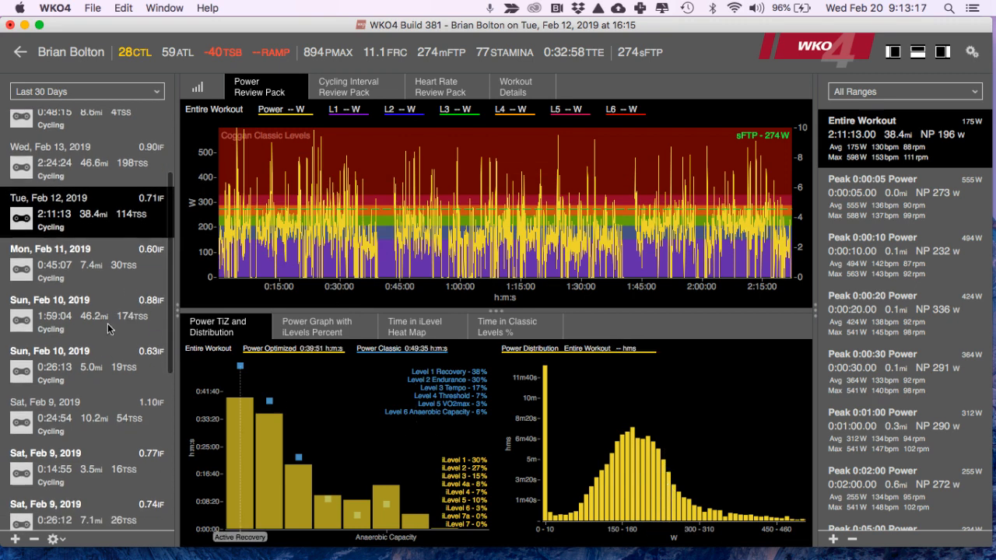
pyautogui.click(87, 318)
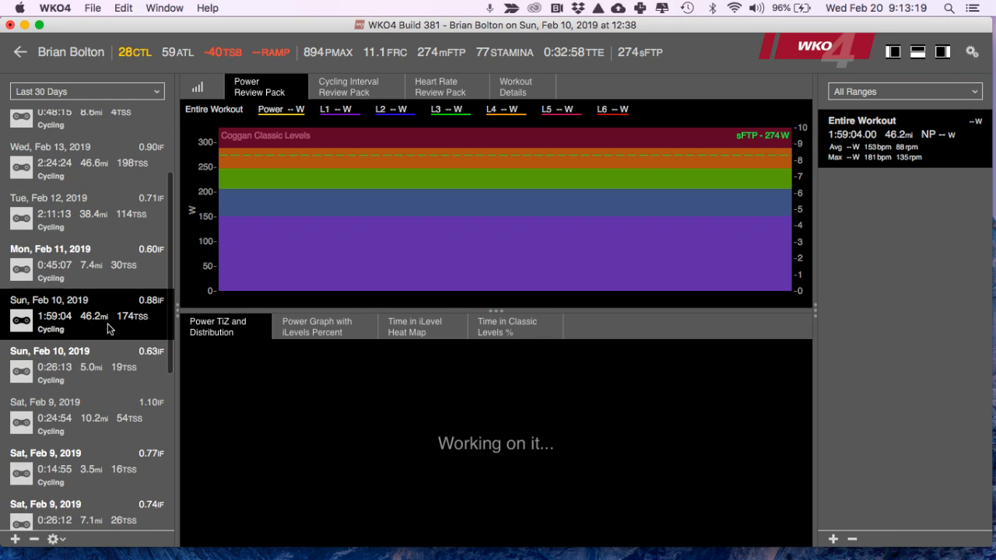